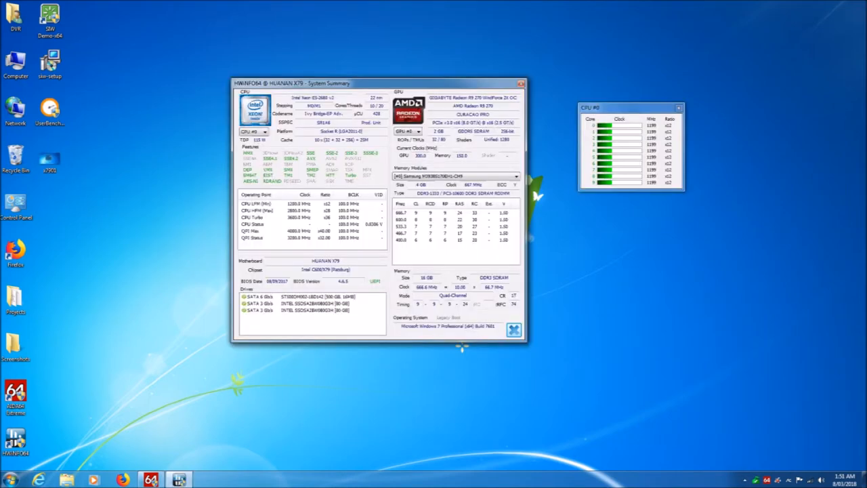
Run the Cinebench R15 CPU test and locate the Xeon W3570's 471 cb ranking entry.
{"action": "left_click", "coordinate": [125, 99]}
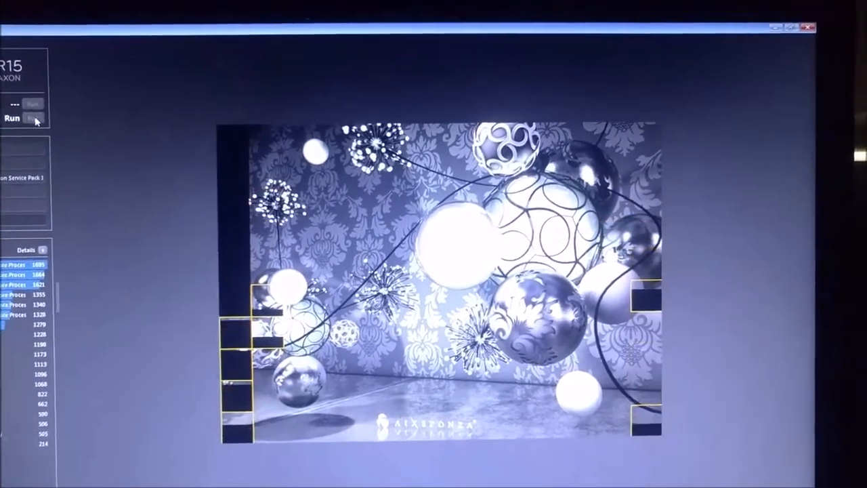
{"action": "left_click", "coordinate": [654, 85]}
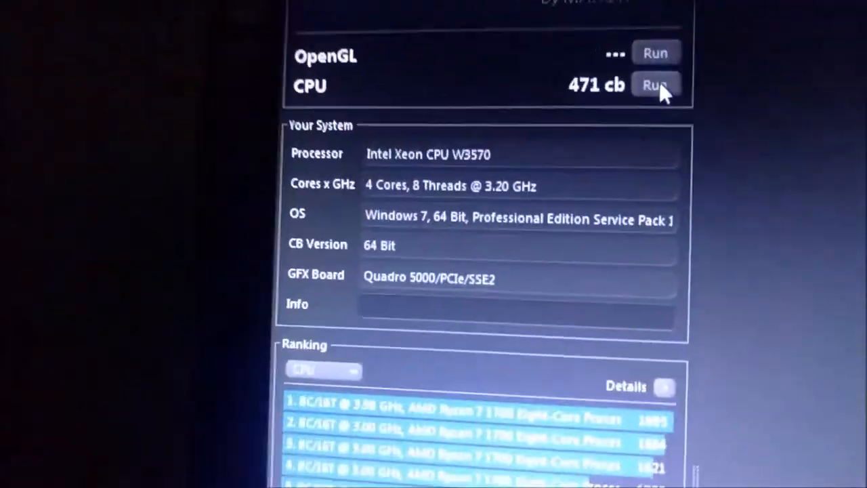
{"action": "scroll", "scroll_direction": "down", "scroll_amount": 3}
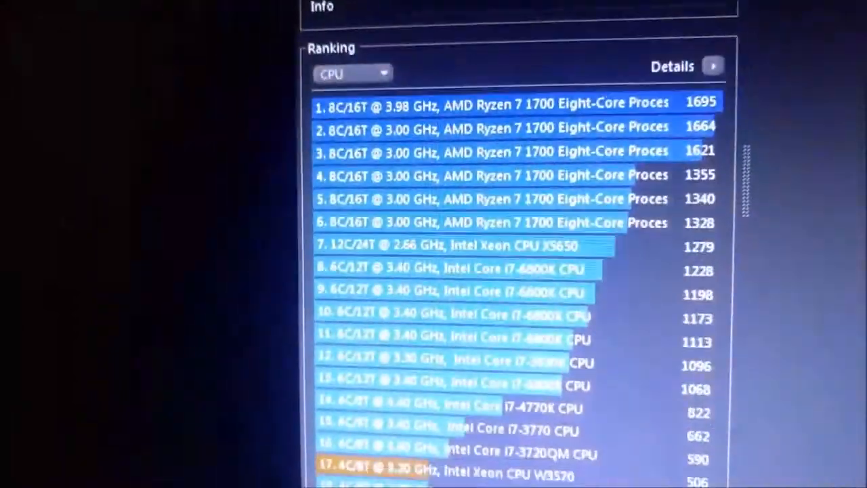